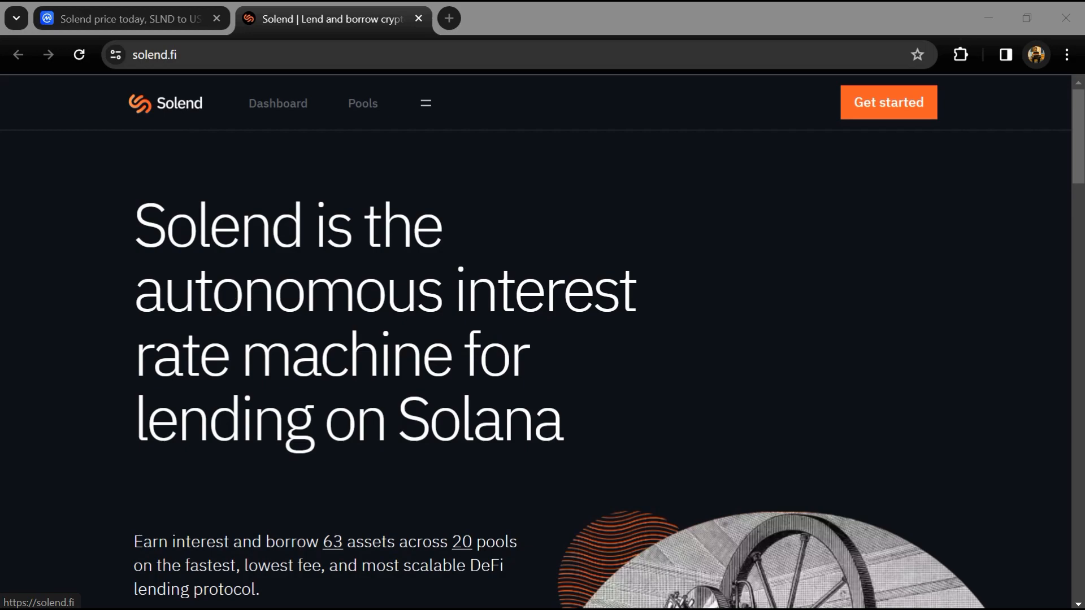
- Scroll through the Solend home page, reloading it once, to review its content
{"action": "scroll", "scroll_direction": "down", "scroll_amount": 3}
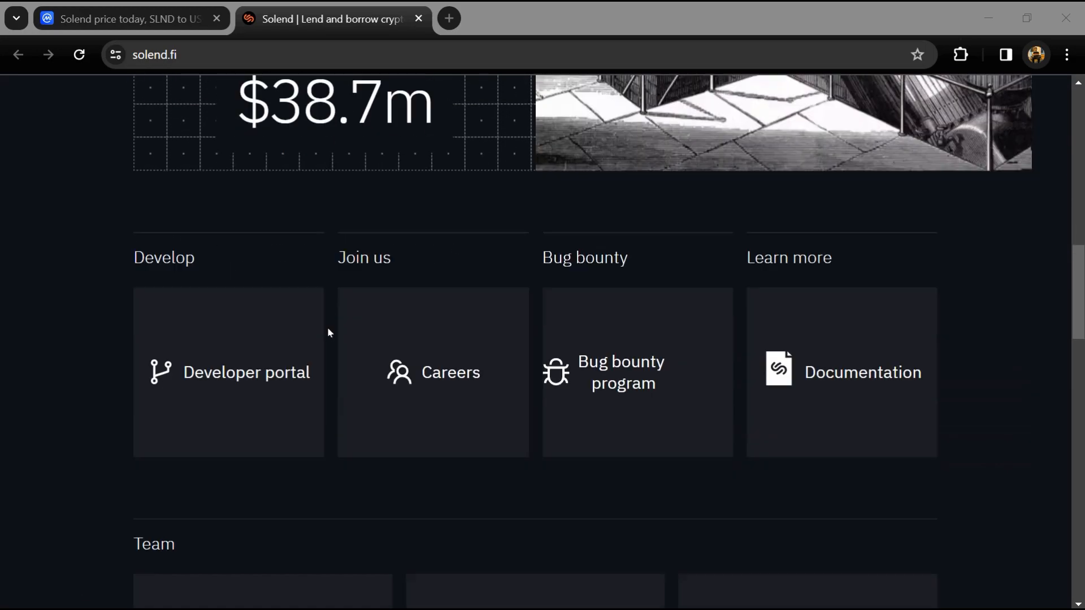
{"action": "scroll", "scroll_direction": "down", "scroll_amount": 3}
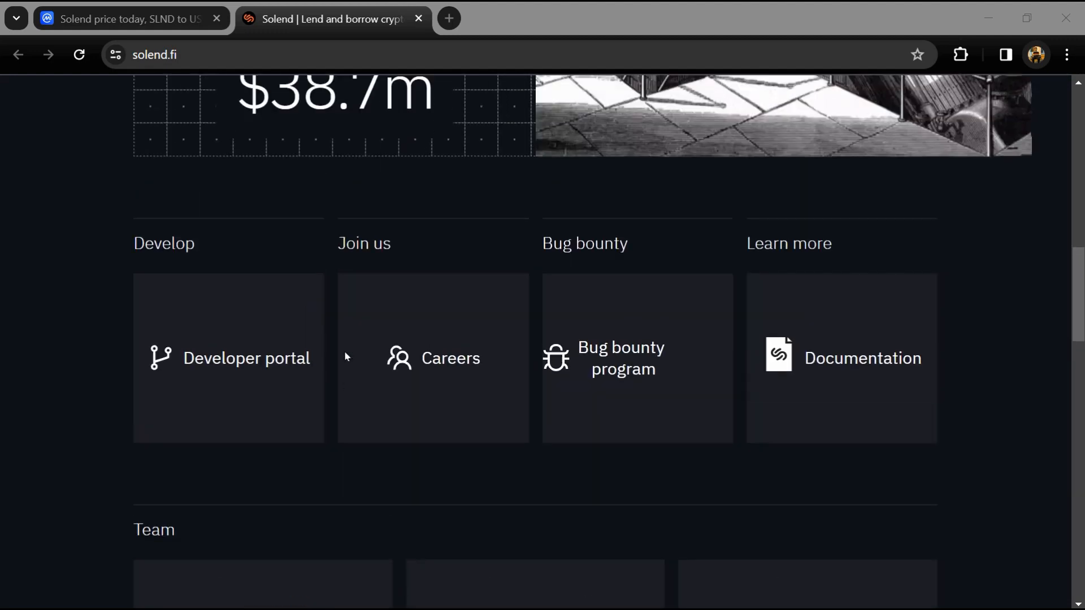
{"action": "scroll", "scroll_direction": "up", "scroll_amount": 3}
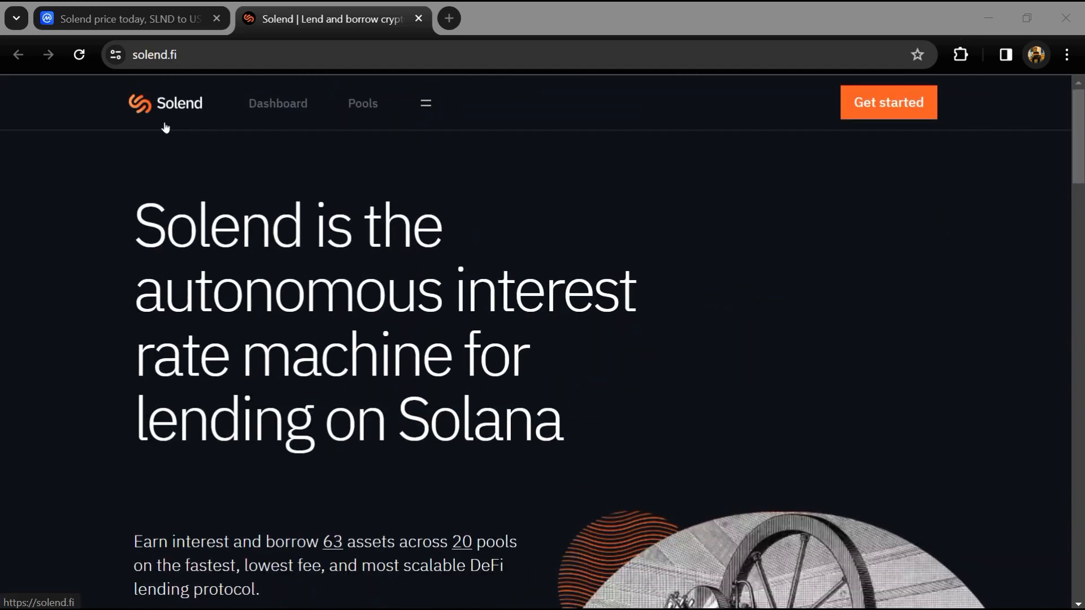
{"action": "scroll", "scroll_direction": "down", "scroll_amount": 3}
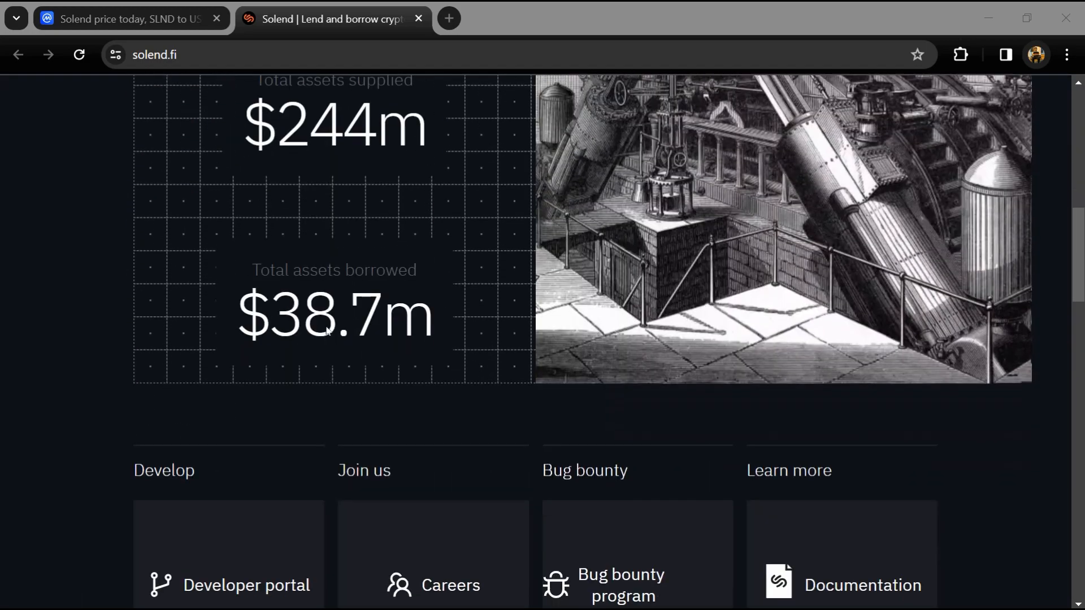
{"action": "scroll", "scroll_direction": "down", "scroll_amount": 3}
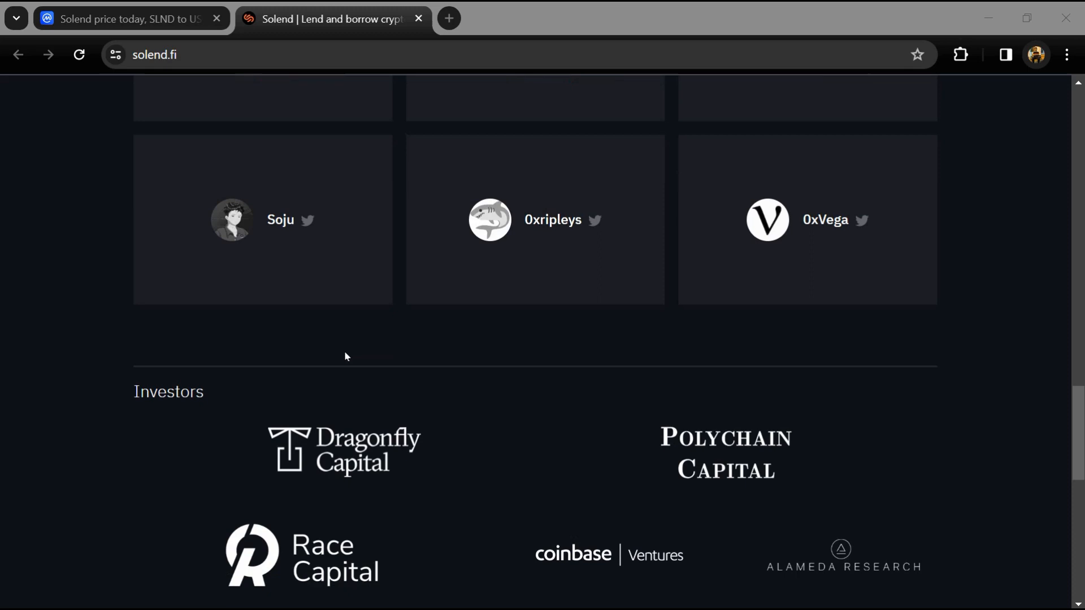
{"action": "scroll", "scroll_direction": "down", "scroll_amount": 3}
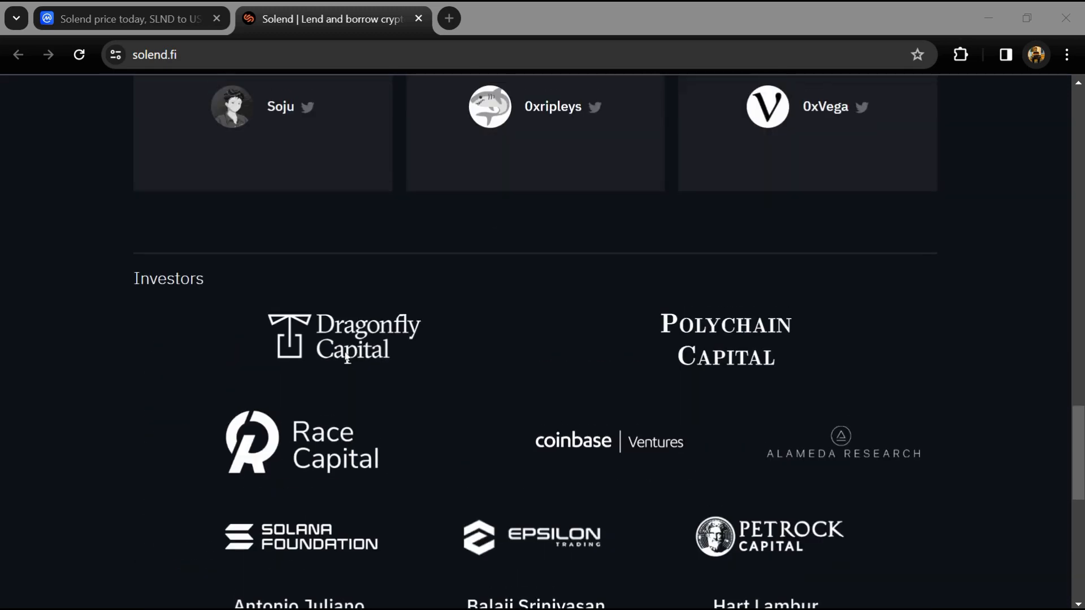
{"action": "scroll", "scroll_direction": "up", "scroll_amount": 3}
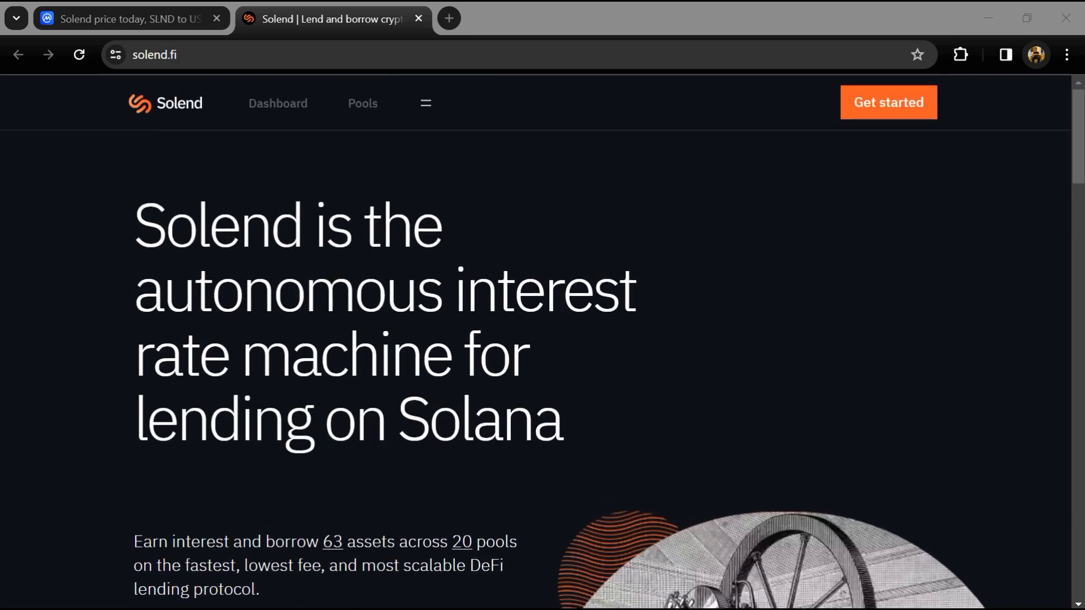
{"action": "left_click", "coordinate": [426, 103]}
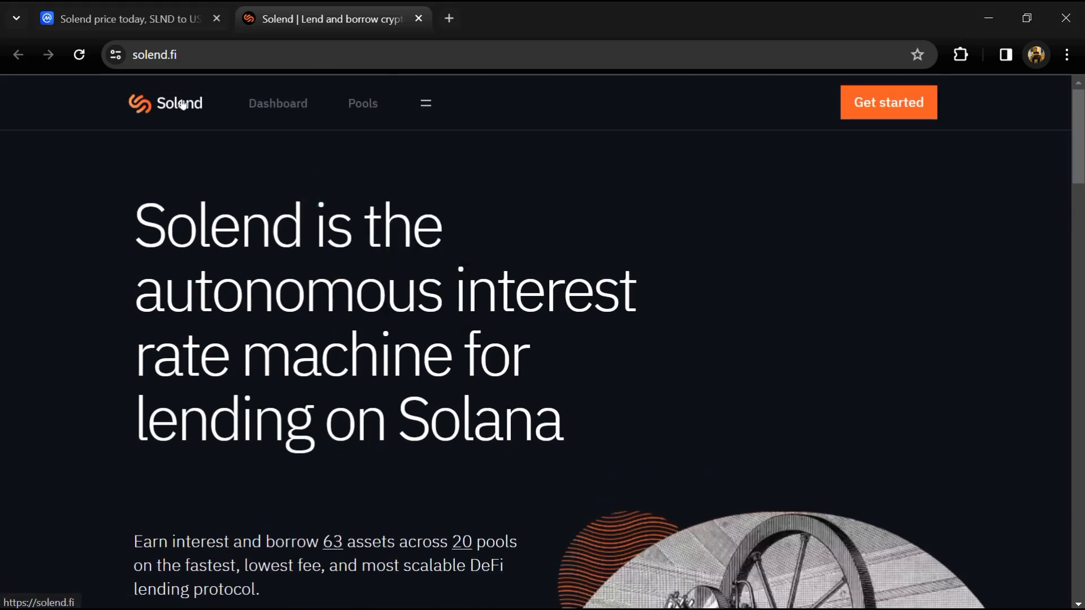
{"action": "scroll", "scroll_direction": "down", "scroll_amount": 3}
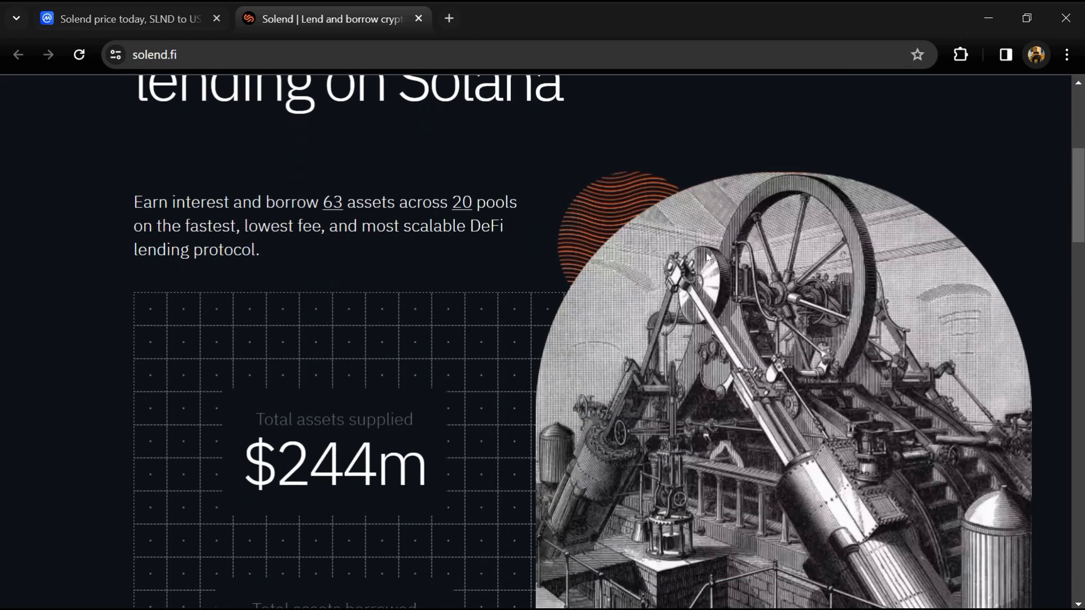
{"action": "scroll", "scroll_direction": "down", "scroll_amount": 3}
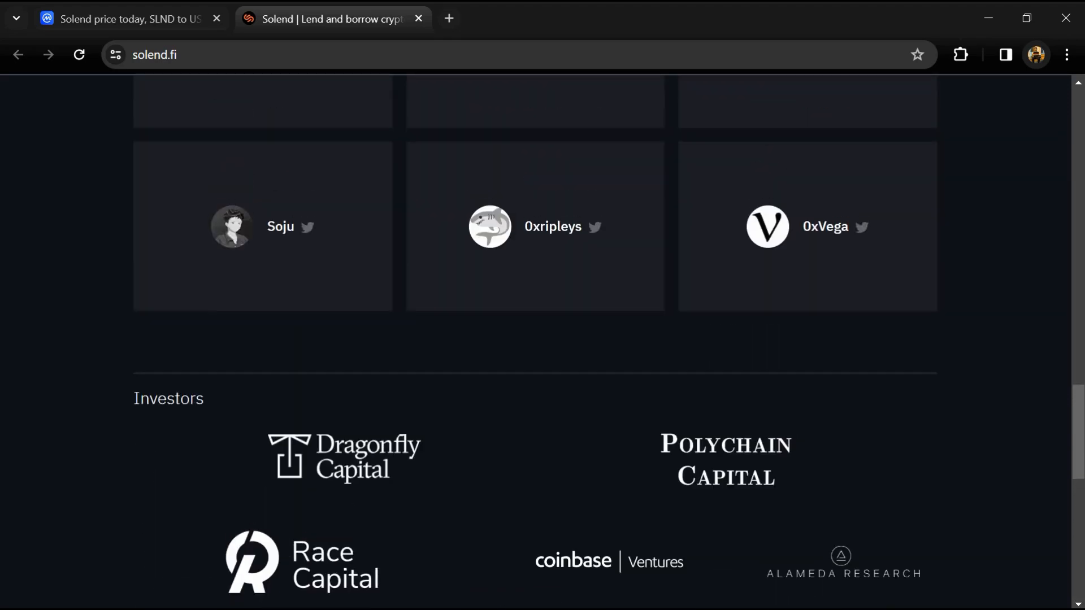
{"action": "scroll", "scroll_direction": "up", "scroll_amount": 3}
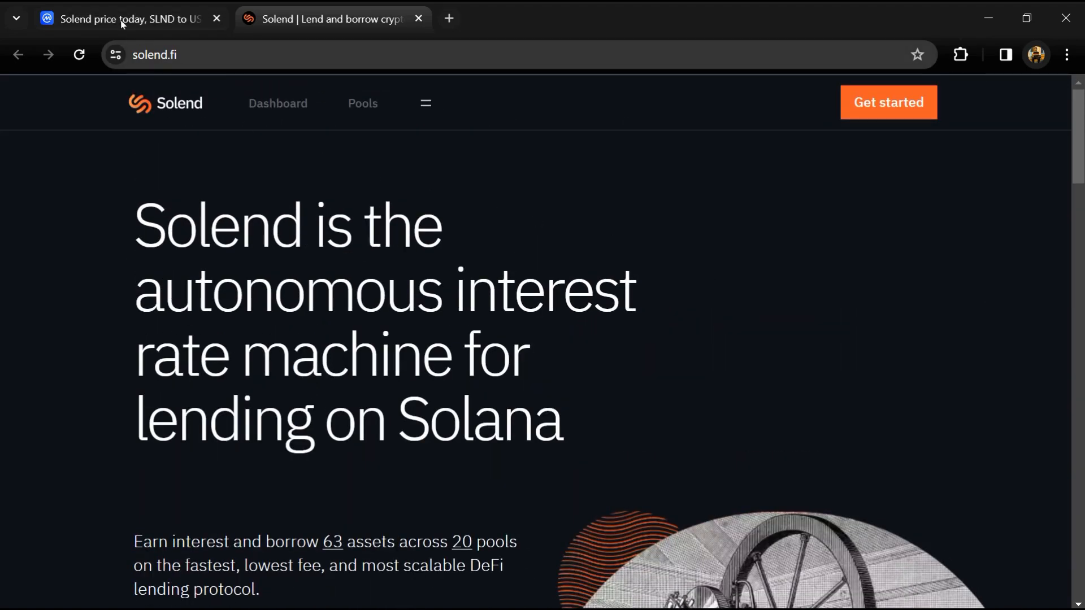
- Switch to the CoinMarketCap SLND page and show its Markets list of exchanges and pairs
{"action": "left_click", "coordinate": [125, 19]}
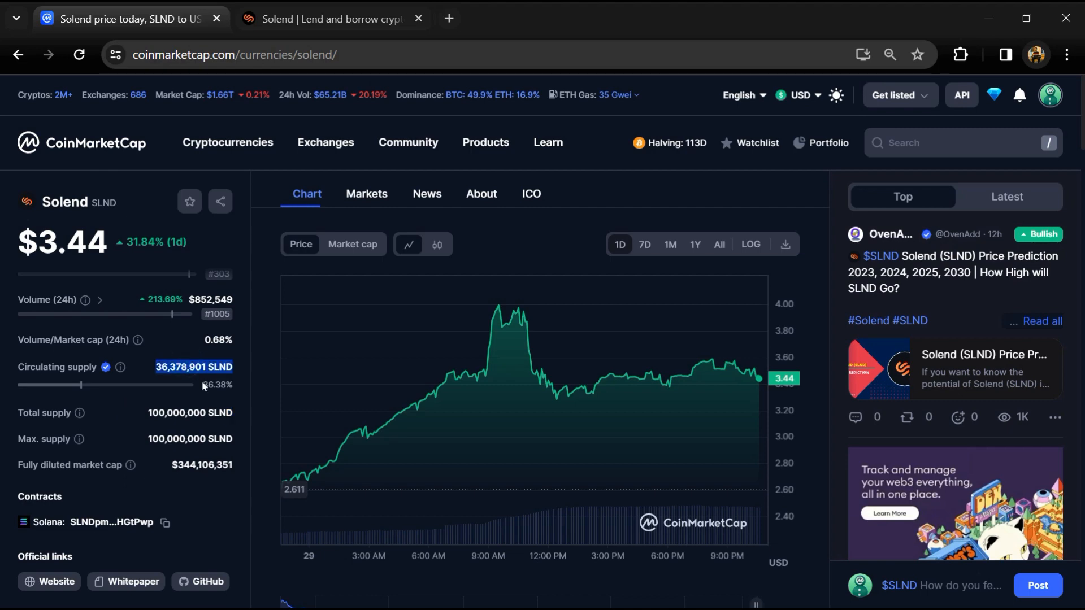
{"action": "left_click", "coordinate": [366, 194]}
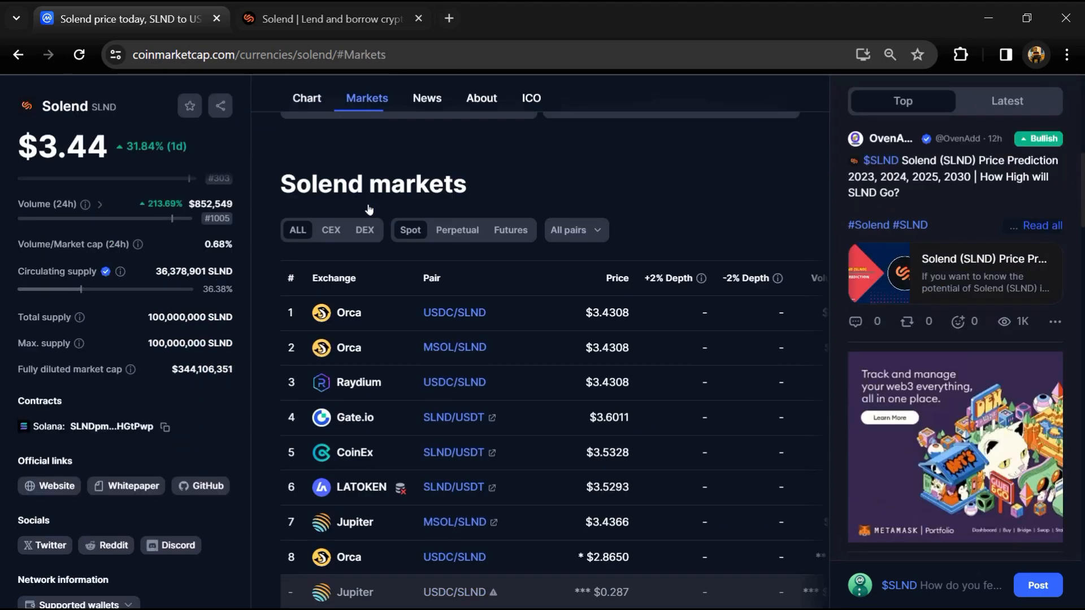
{"action": "scroll", "scroll_direction": "down", "scroll_amount": 3}
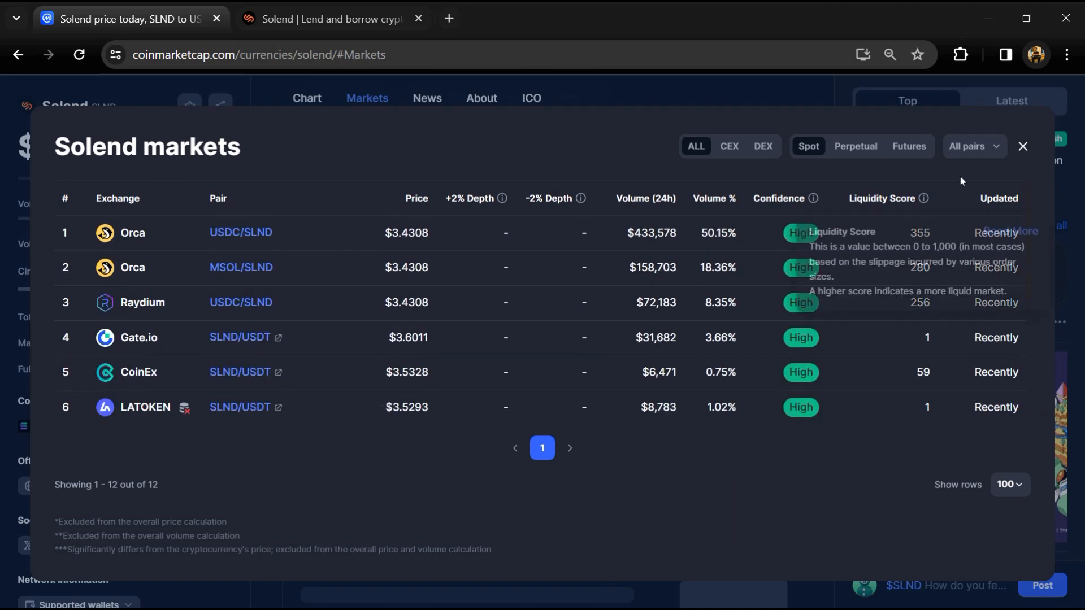
{"action": "left_click", "coordinate": [973, 146]}
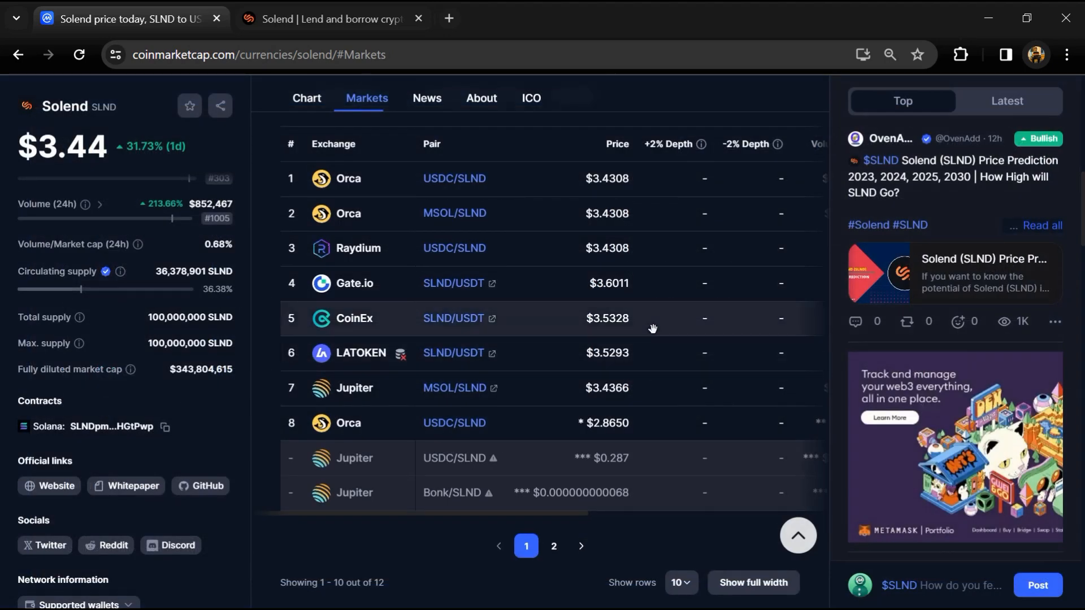
{"action": "mouse_move", "coordinate": [647, 340]}
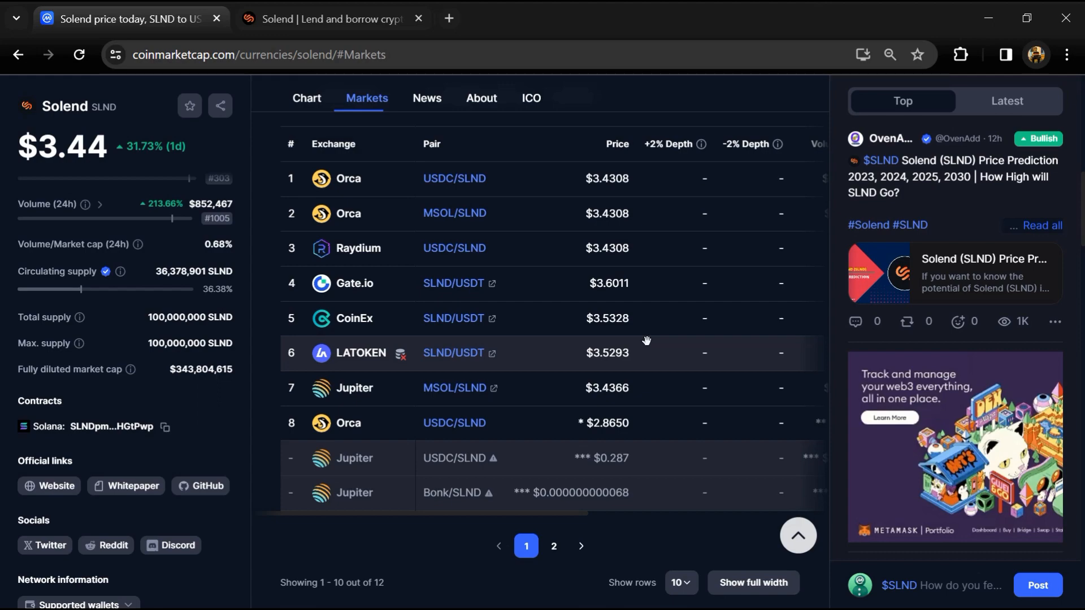